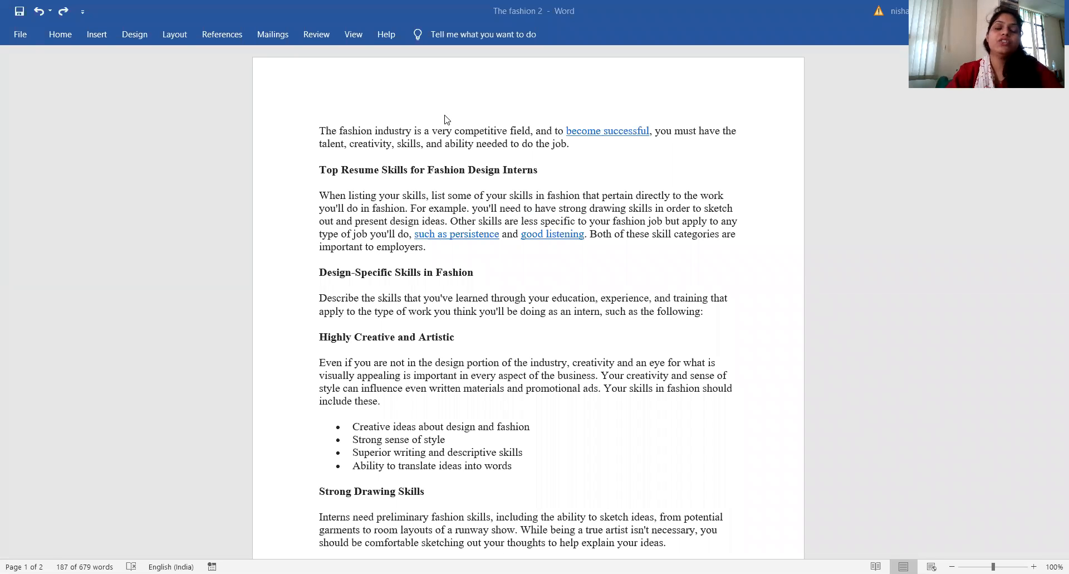
{"action": "mouse_move", "coordinate": [235, 115]}
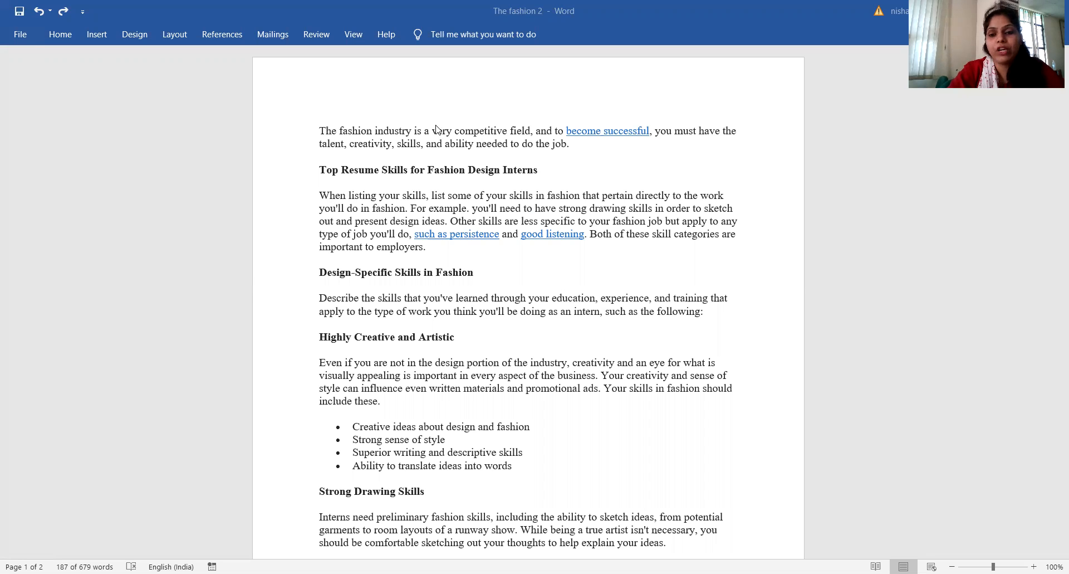
{"action": "mouse_move", "coordinate": [437, 120]}
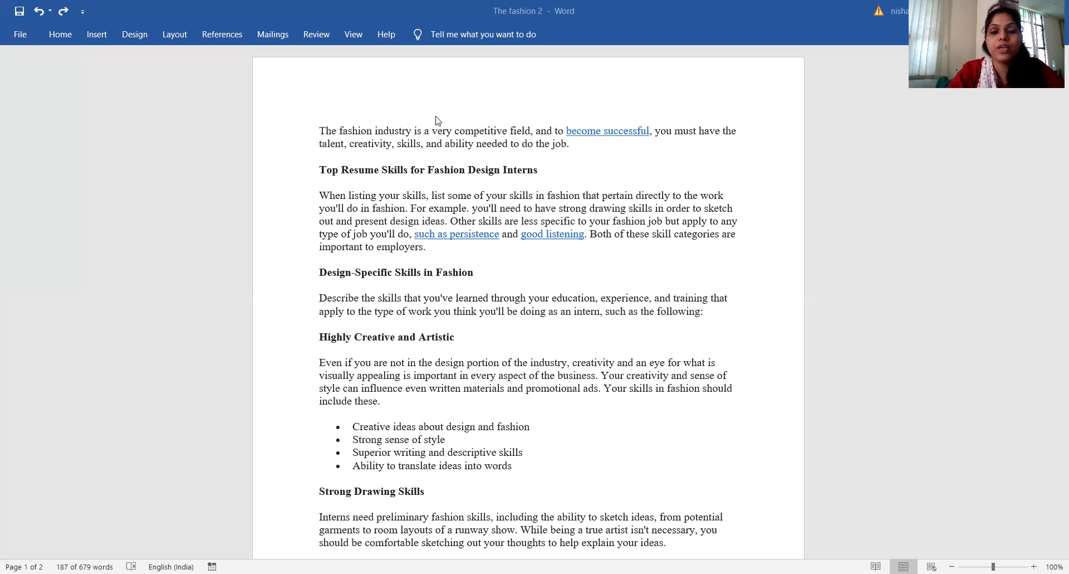
{"action": "mouse_move", "coordinate": [449, 120]}
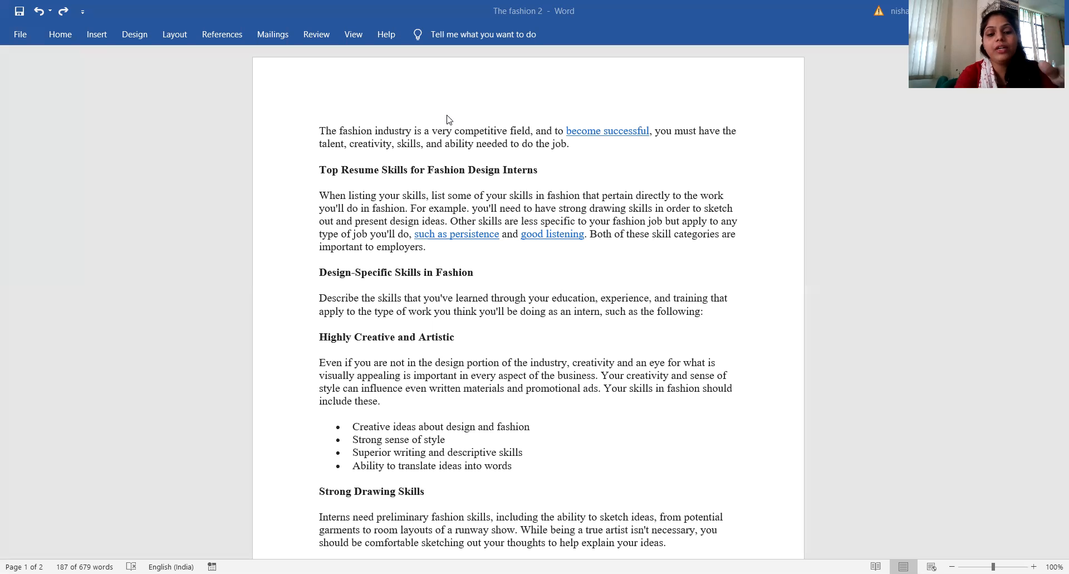
{"action": "mouse_move", "coordinate": [488, 456]}
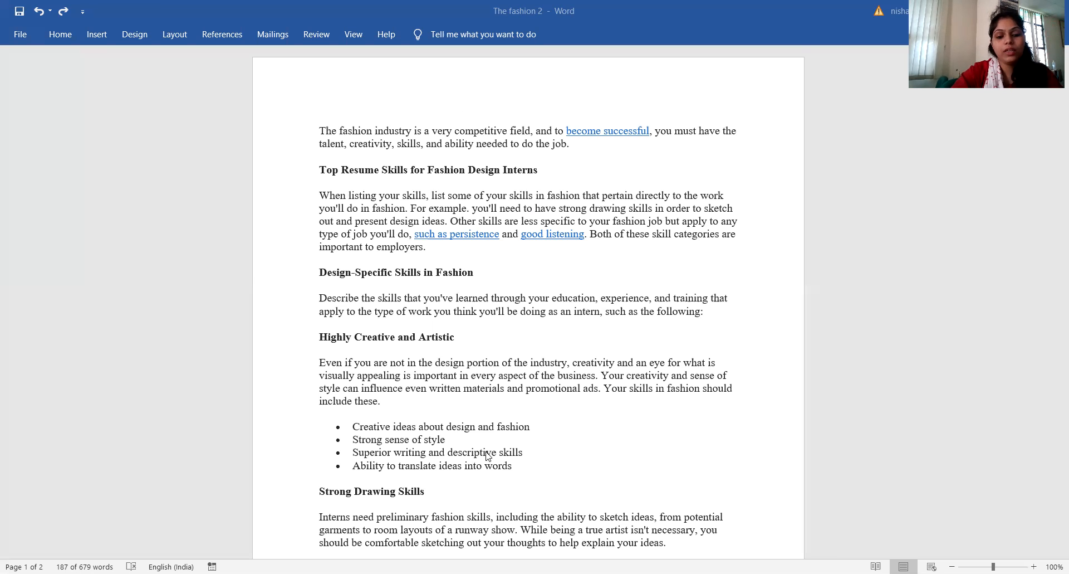
{"action": "scroll", "scroll_direction": "down", "scroll_amount": 3}
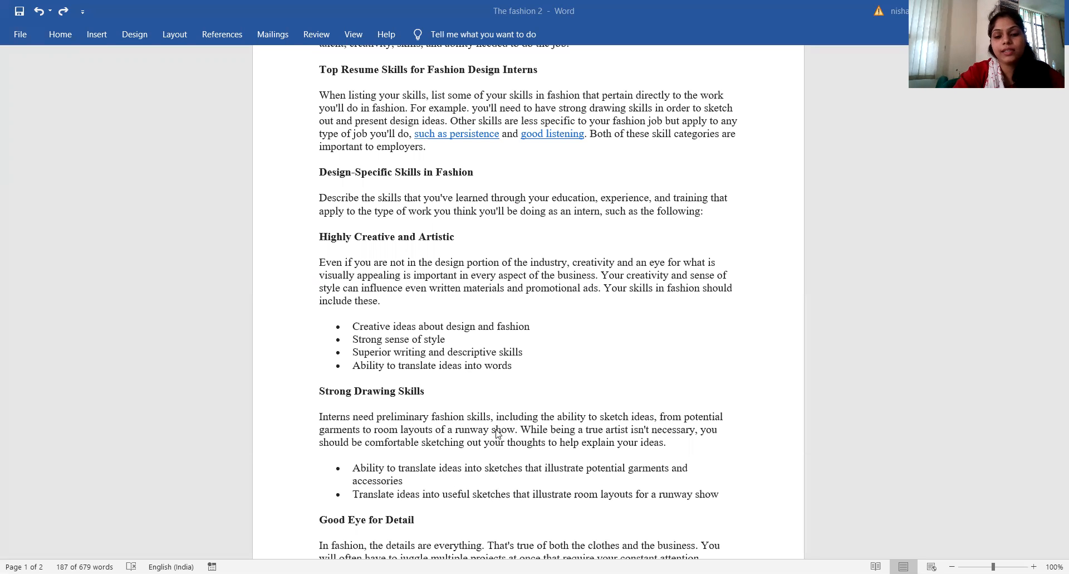
{"action": "mouse_move", "coordinate": [657, 429]}
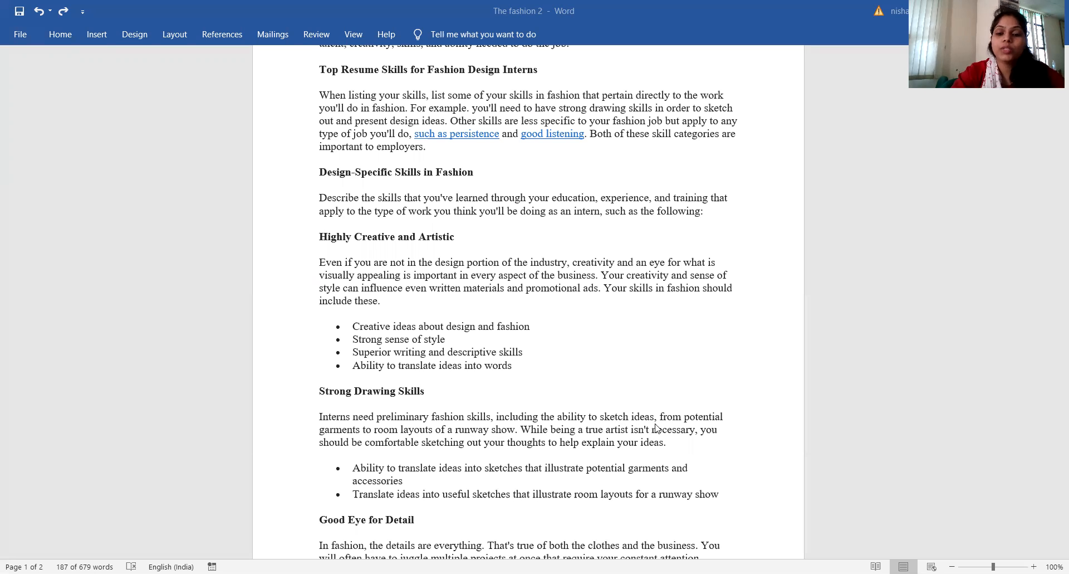
{"action": "mouse_move", "coordinate": [665, 431]}
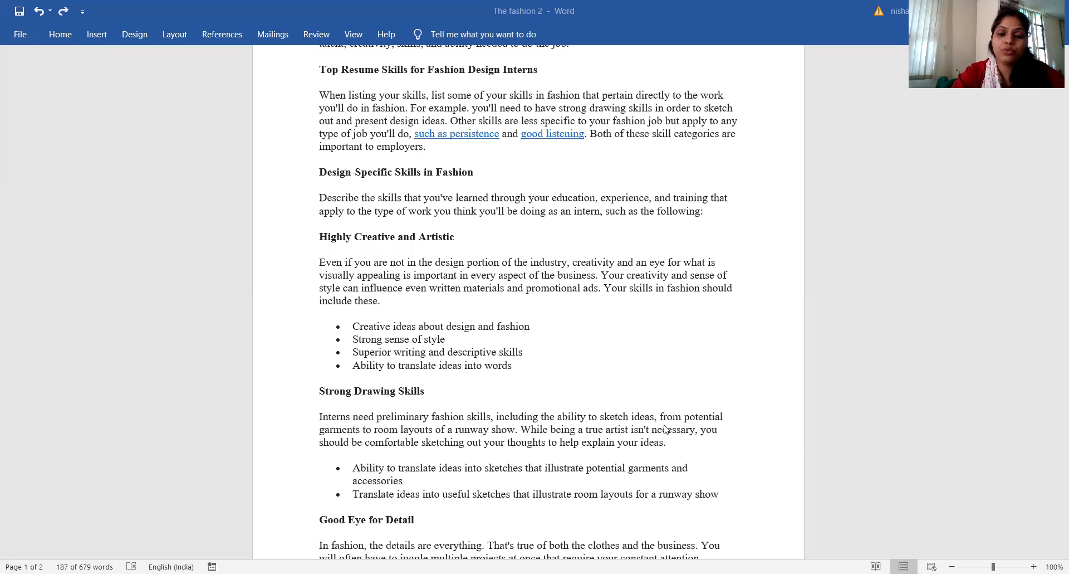
{"action": "mouse_move", "coordinate": [500, 438]}
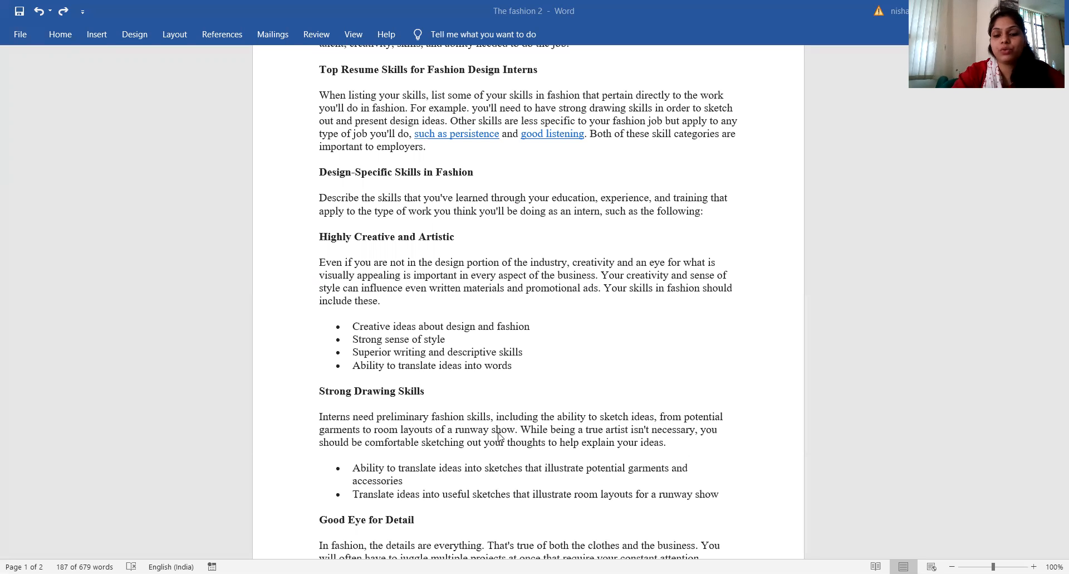
{"action": "mouse_move", "coordinate": [625, 438]}
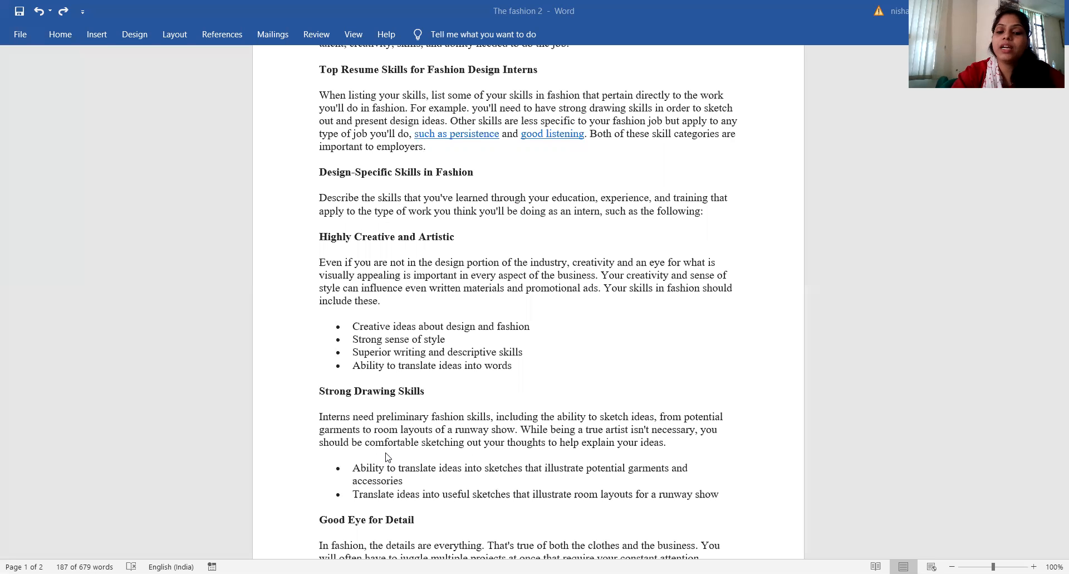
{"action": "mouse_move", "coordinate": [516, 462]}
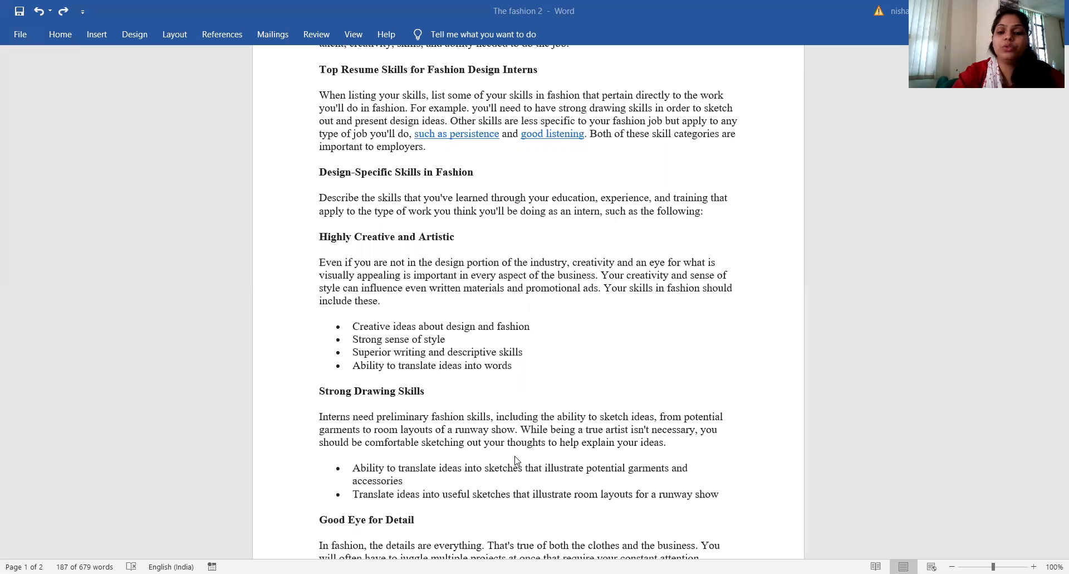
{"action": "scroll", "scroll_direction": "down", "scroll_amount": 3}
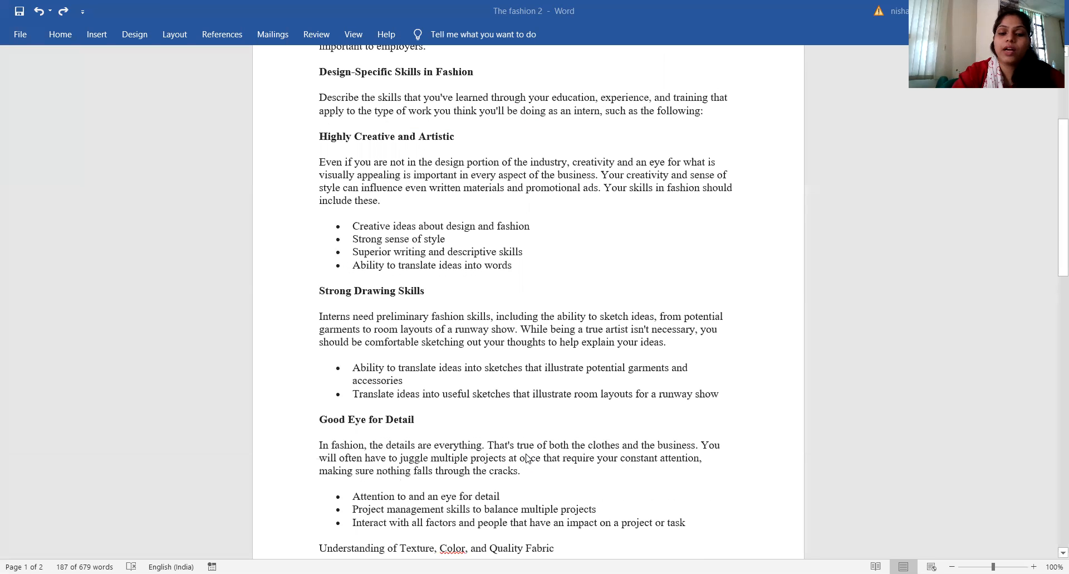
{"action": "mouse_move", "coordinate": [452, 411]}
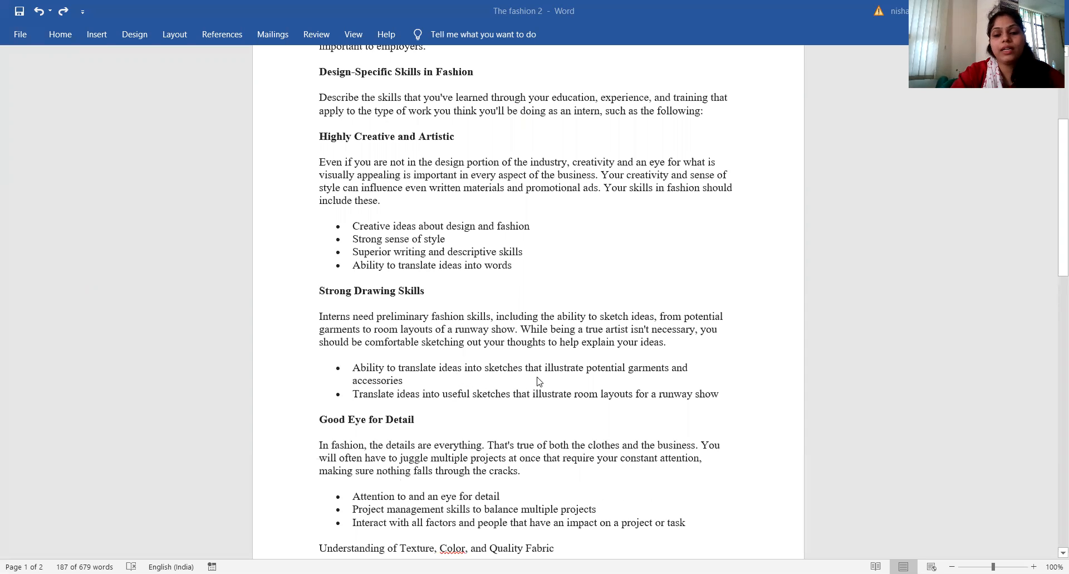
{"action": "mouse_move", "coordinate": [348, 395]}
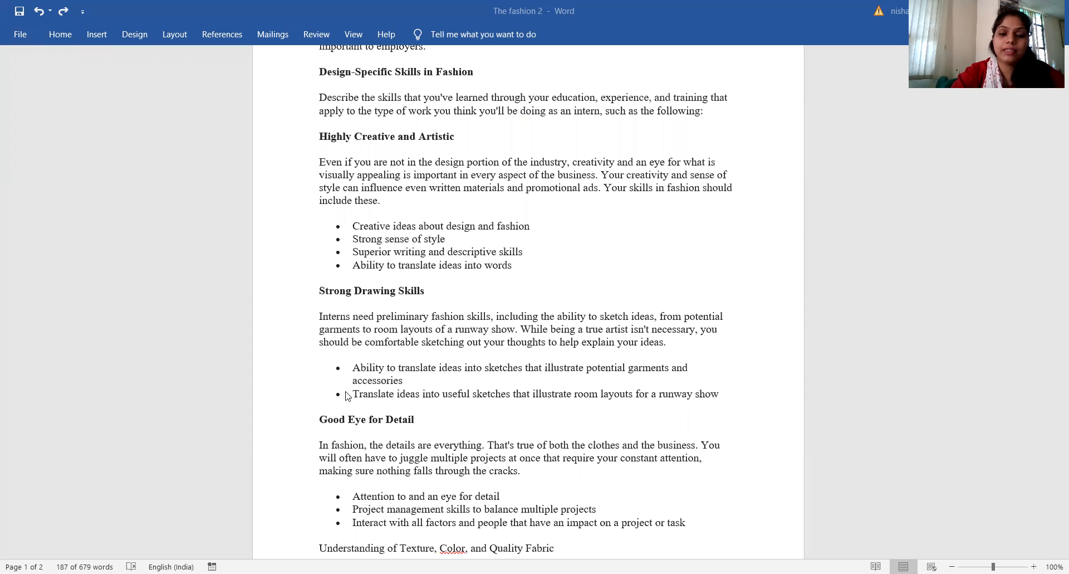
{"action": "mouse_move", "coordinate": [449, 429]}
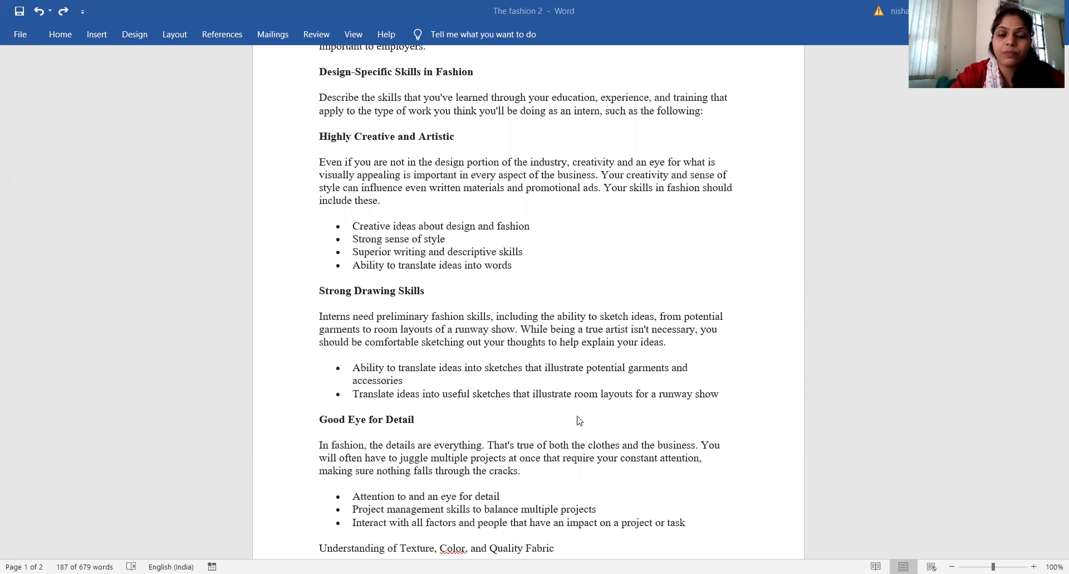
{"action": "scroll", "scroll_direction": "down", "scroll_amount": 3}
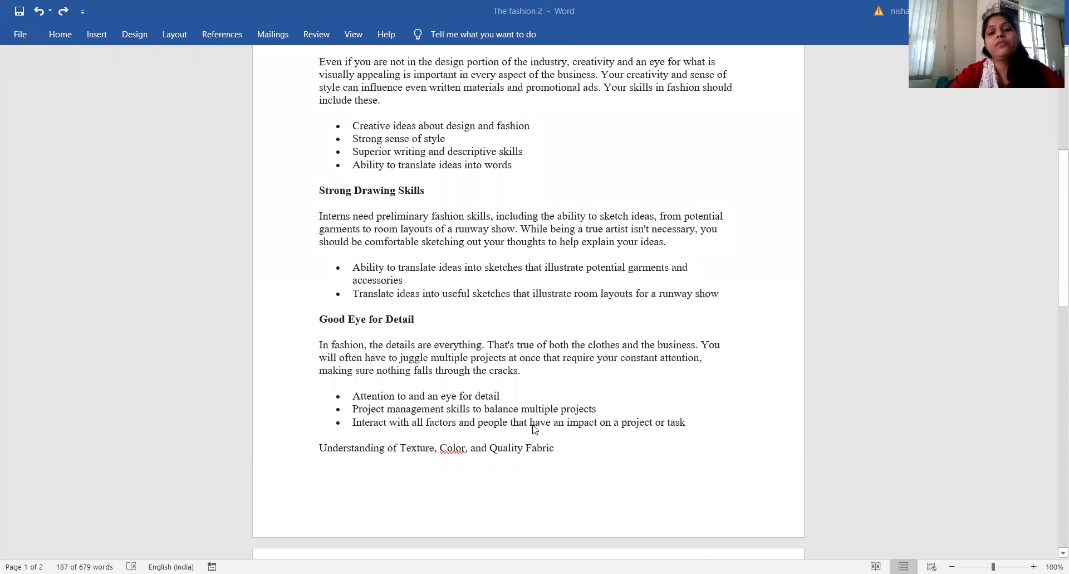
{"action": "mouse_move", "coordinate": [543, 352]}
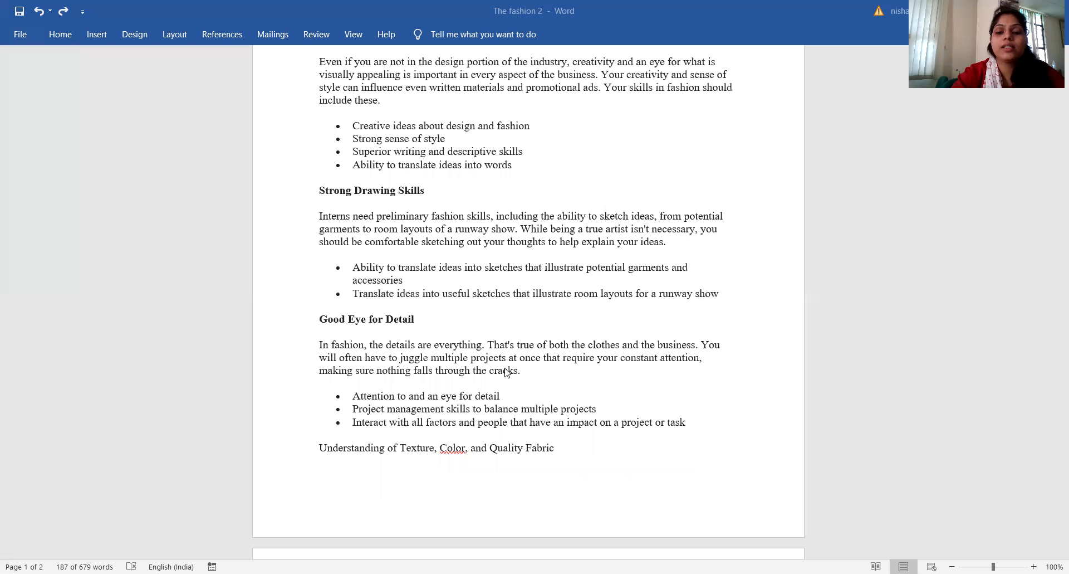
{"action": "mouse_move", "coordinate": [430, 393]}
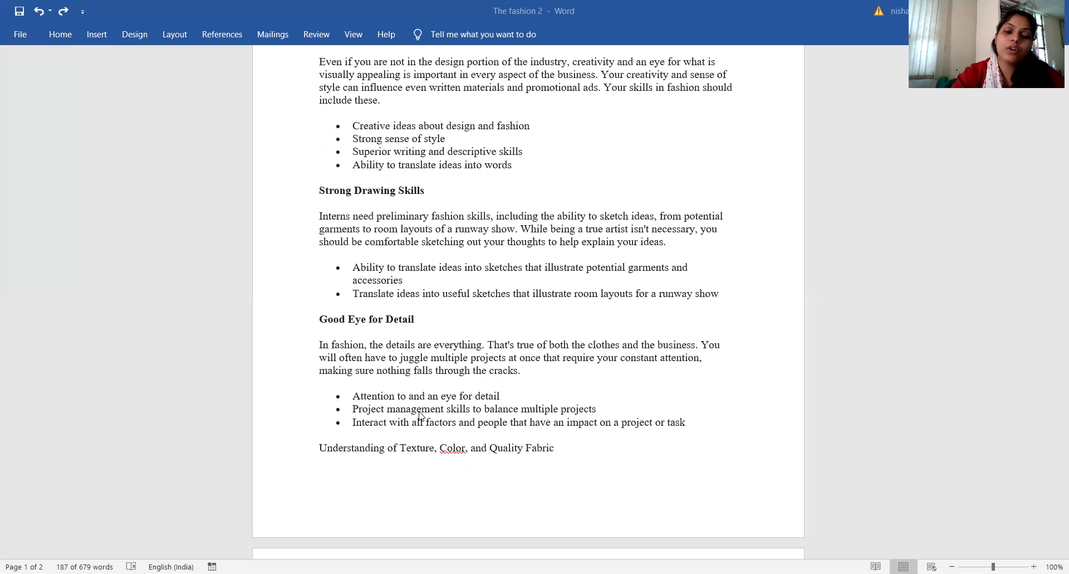
{"action": "mouse_move", "coordinate": [407, 422]}
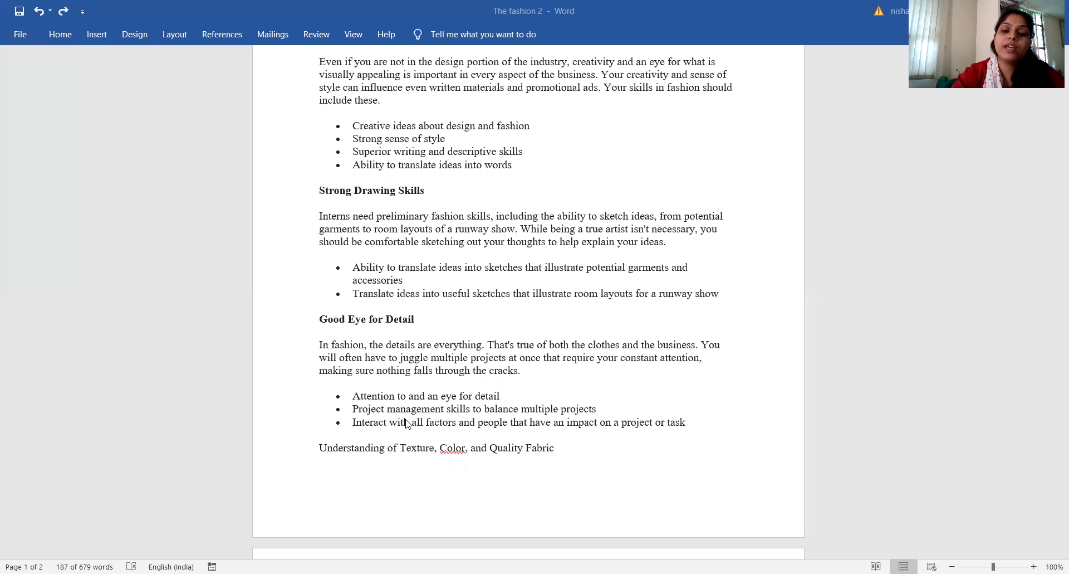
{"action": "scroll", "scroll_direction": "down", "scroll_amount": 3}
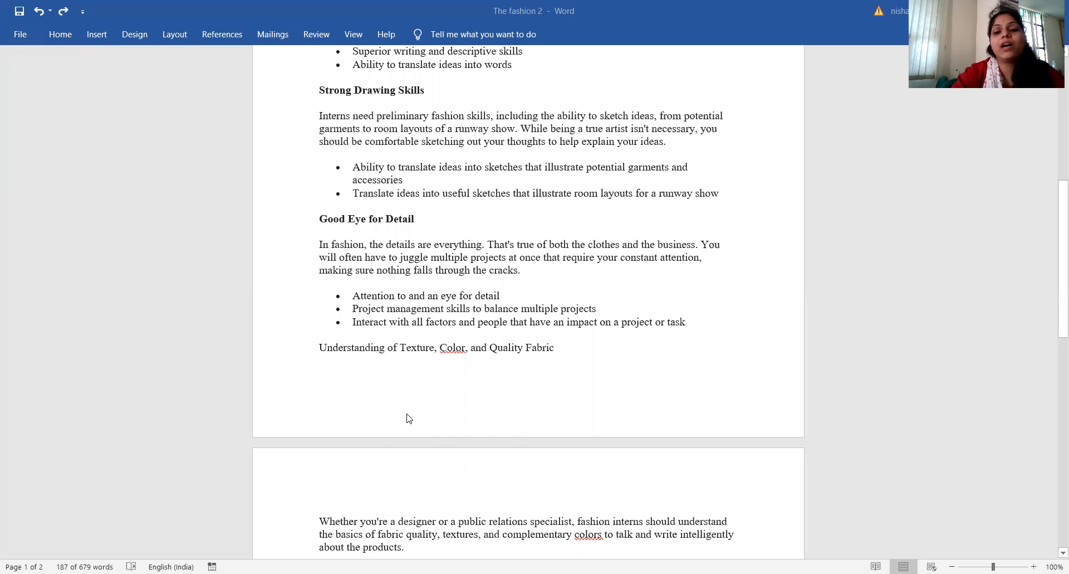
{"action": "mouse_move", "coordinate": [421, 401]}
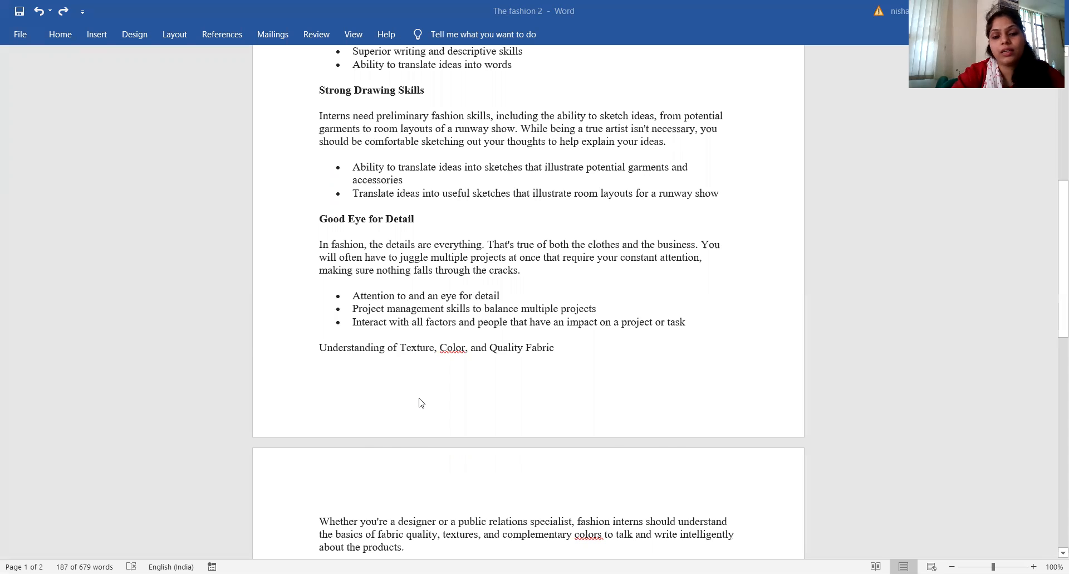
{"action": "scroll", "scroll_direction": "down", "scroll_amount": 3}
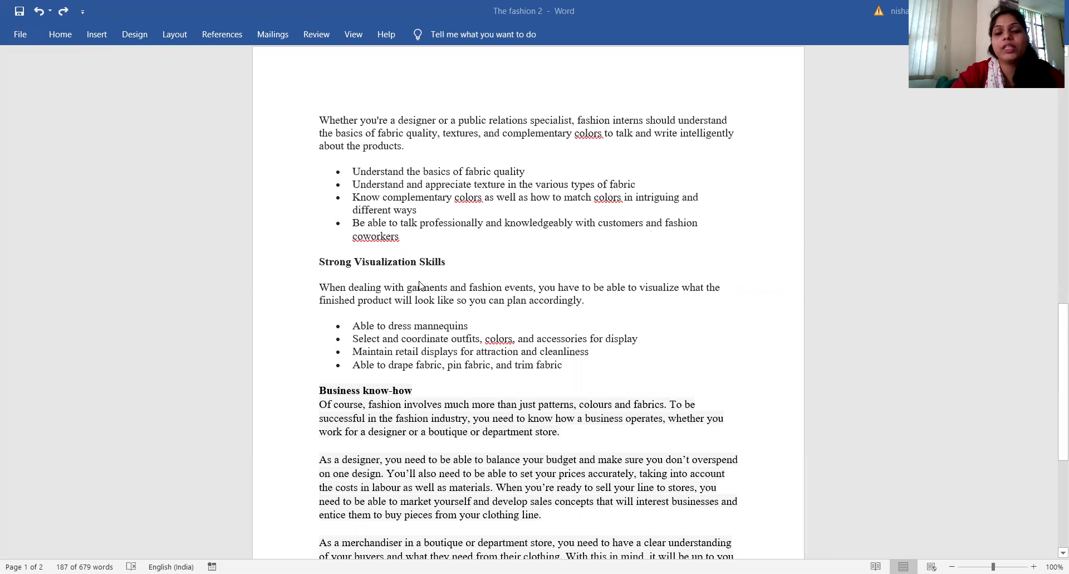
{"action": "mouse_move", "coordinate": [580, 174]}
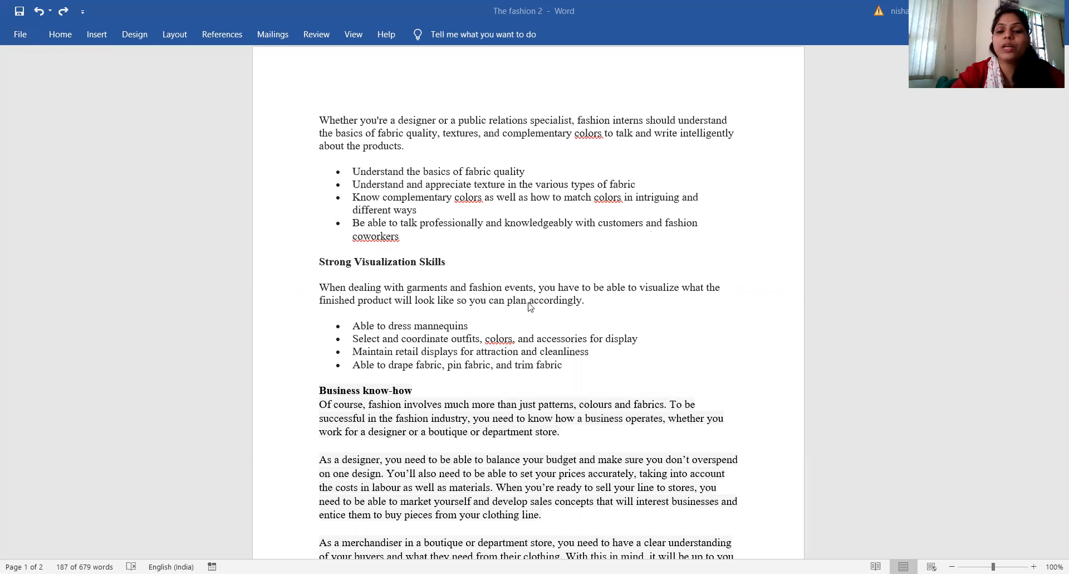
{"action": "mouse_move", "coordinate": [426, 332]}
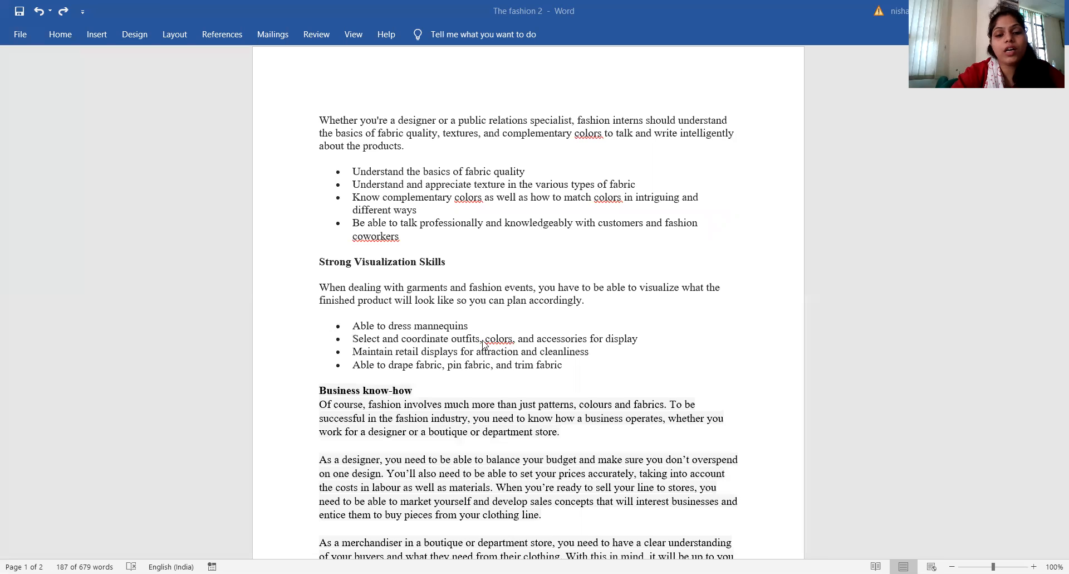
{"action": "mouse_move", "coordinate": [663, 369]}
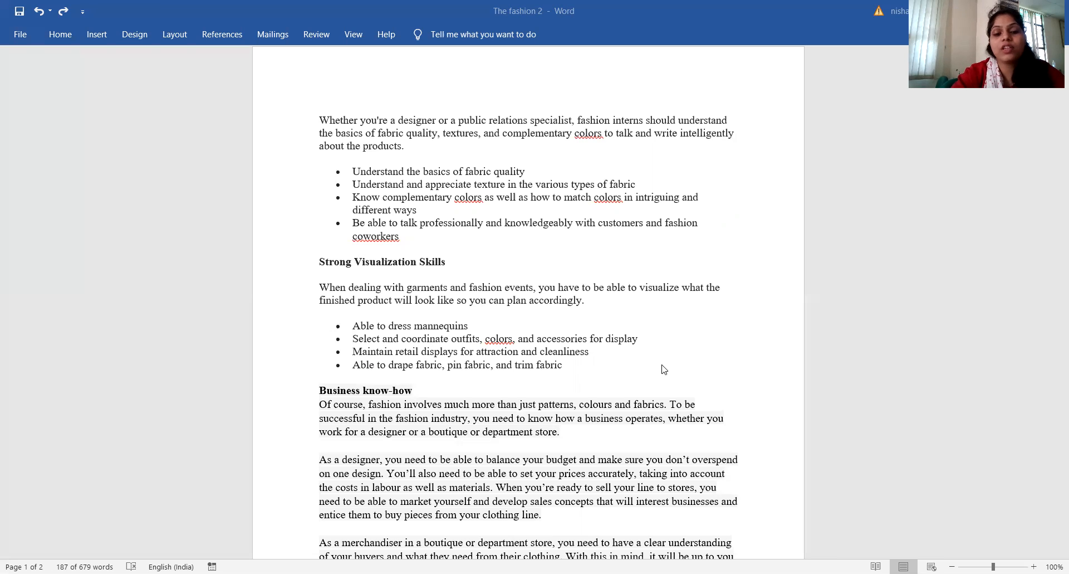
{"action": "mouse_move", "coordinate": [498, 359]}
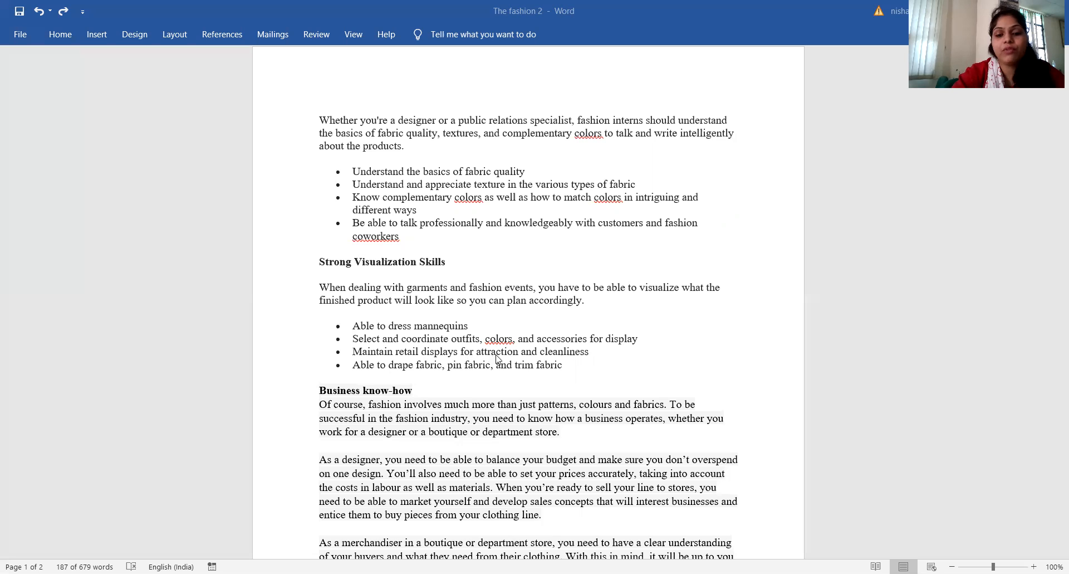
{"action": "mouse_move", "coordinate": [285, 431]}
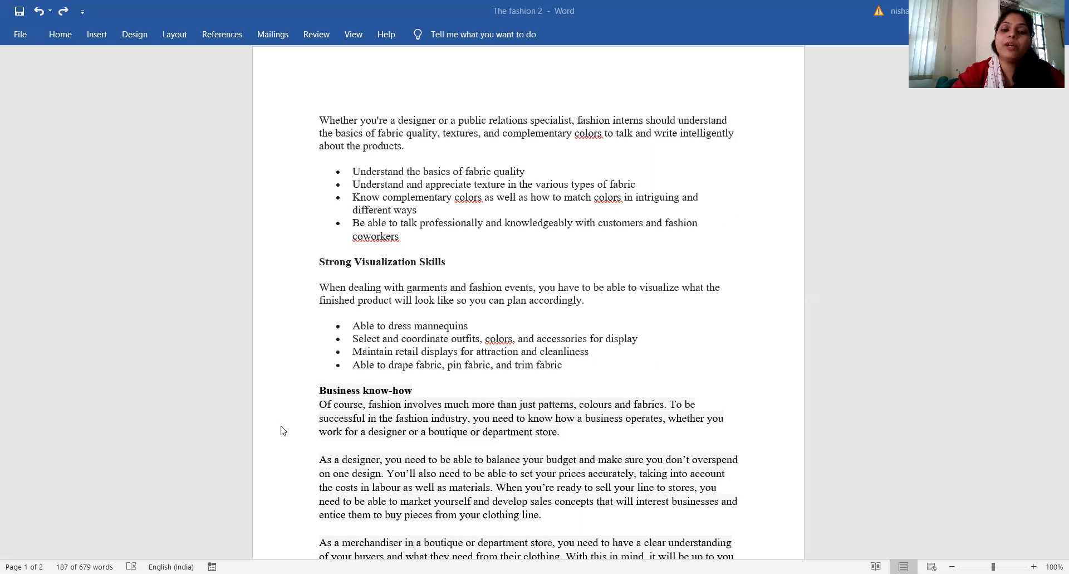
{"action": "mouse_move", "coordinate": [459, 396]}
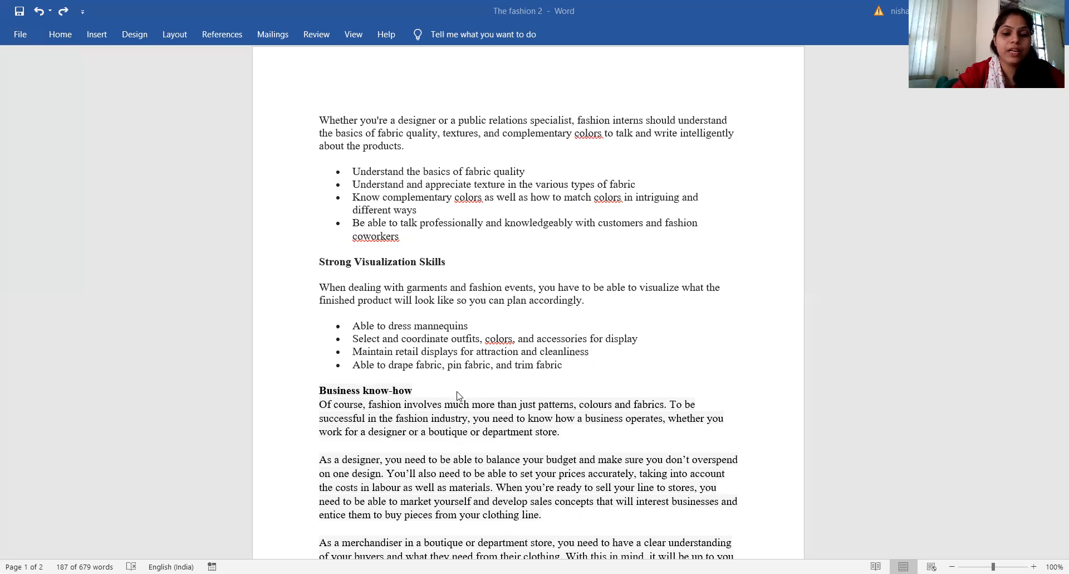
{"action": "scroll", "scroll_direction": "down", "scroll_amount": 3}
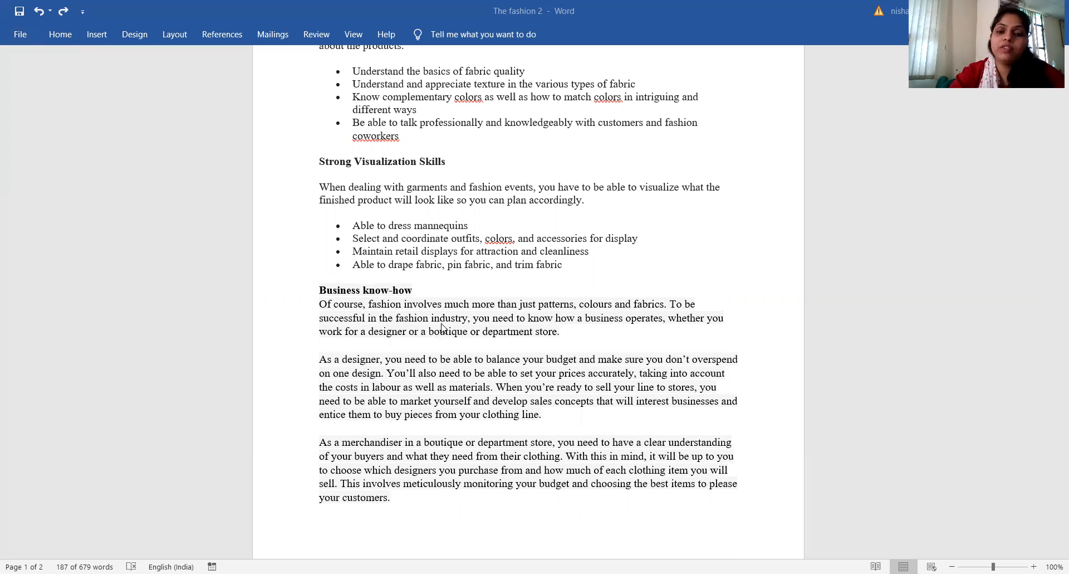
{"action": "mouse_move", "coordinate": [543, 334]}
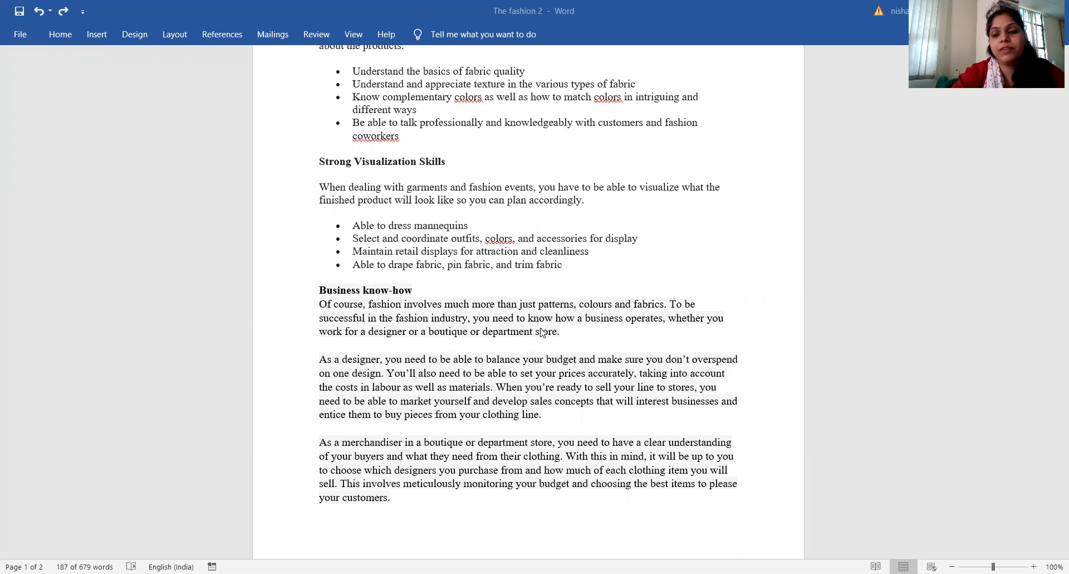
{"action": "mouse_move", "coordinate": [408, 343]}
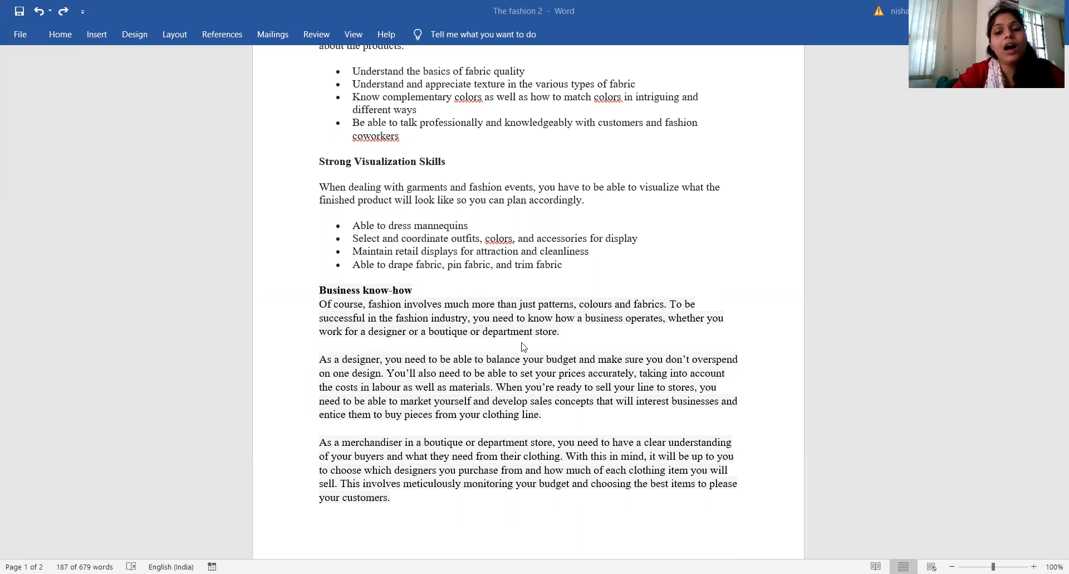
{"action": "mouse_move", "coordinate": [407, 351]}
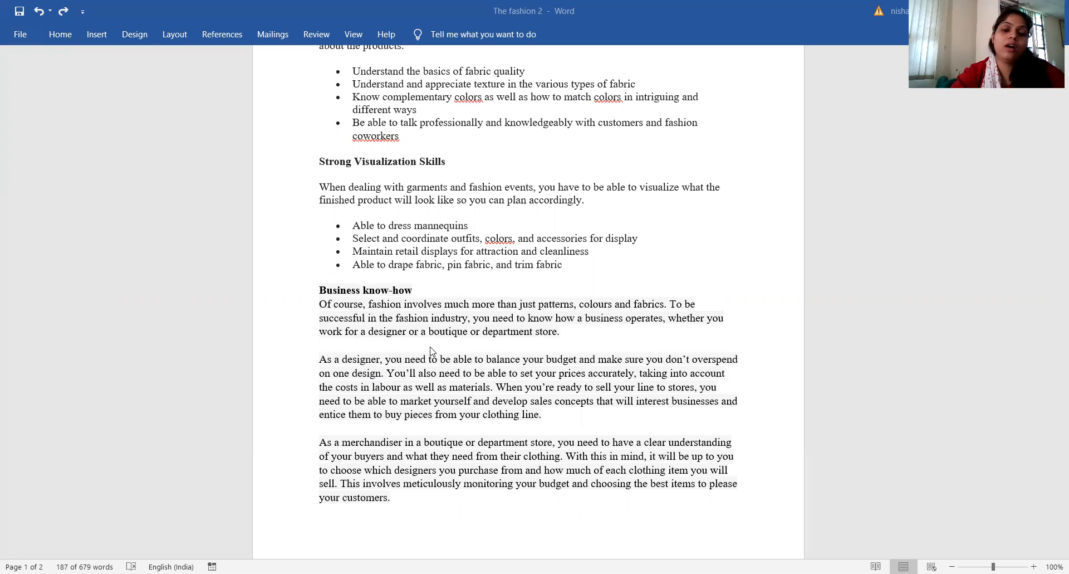
{"action": "mouse_move", "coordinate": [316, 428]}
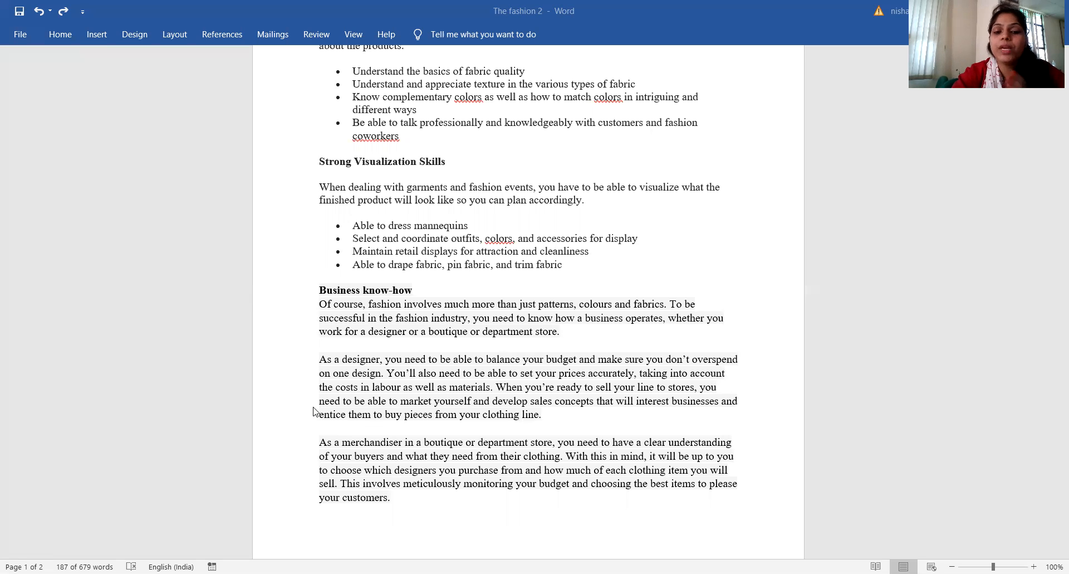
{"action": "mouse_move", "coordinate": [315, 404]}
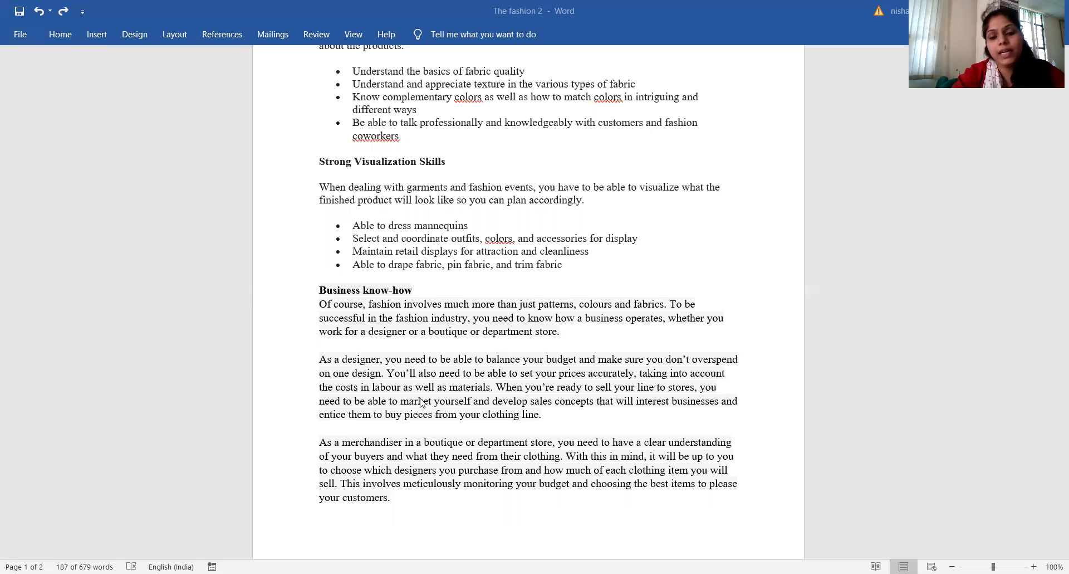
{"action": "mouse_move", "coordinate": [3, 362]}
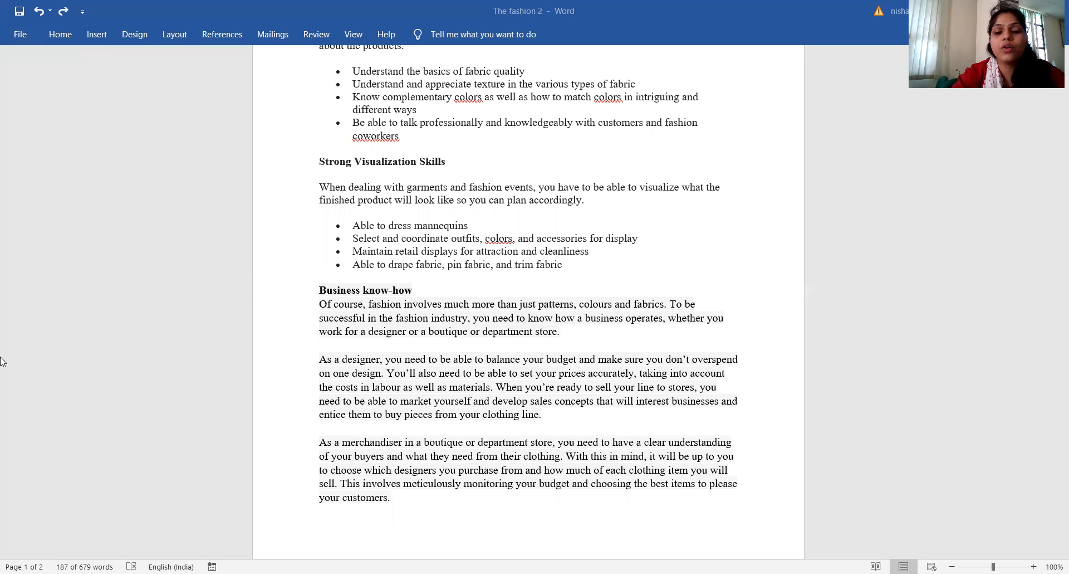
{"action": "mouse_move", "coordinate": [10, 347]}
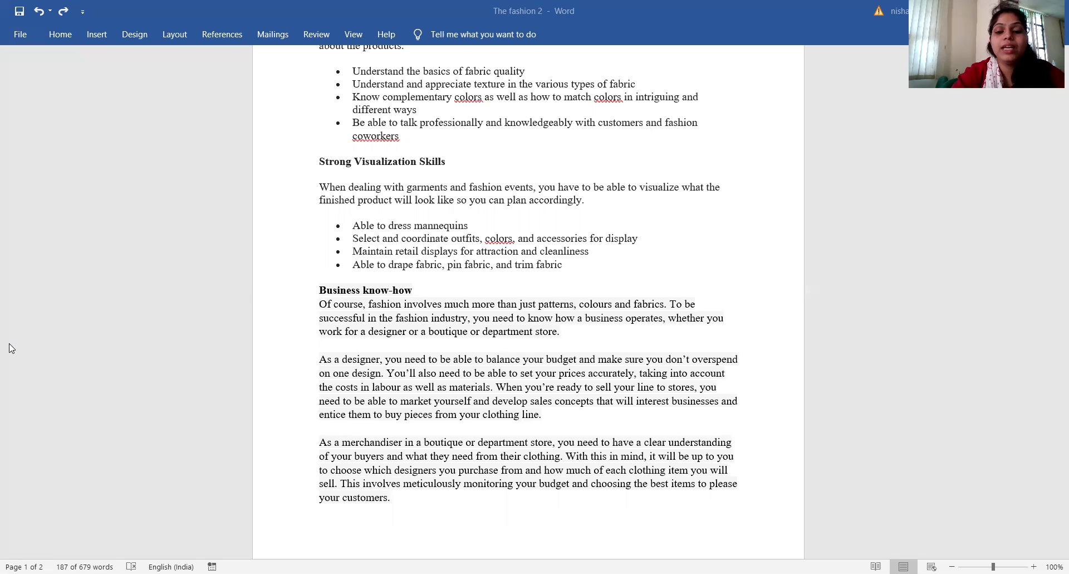
{"action": "mouse_move", "coordinate": [44, 355]}
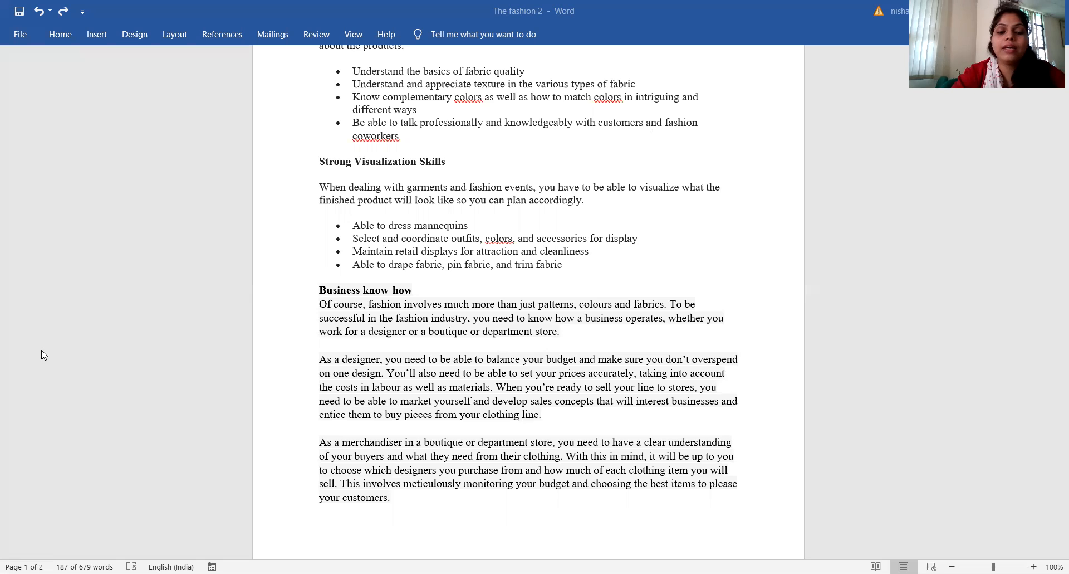
{"action": "mouse_move", "coordinate": [81, 363]}
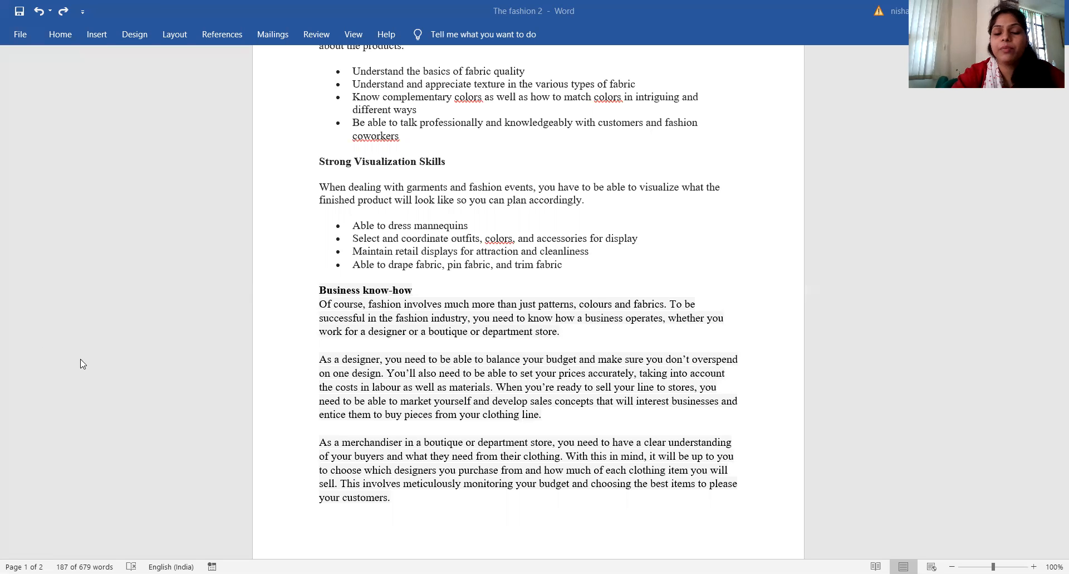
{"action": "mouse_move", "coordinate": [2, 433]}
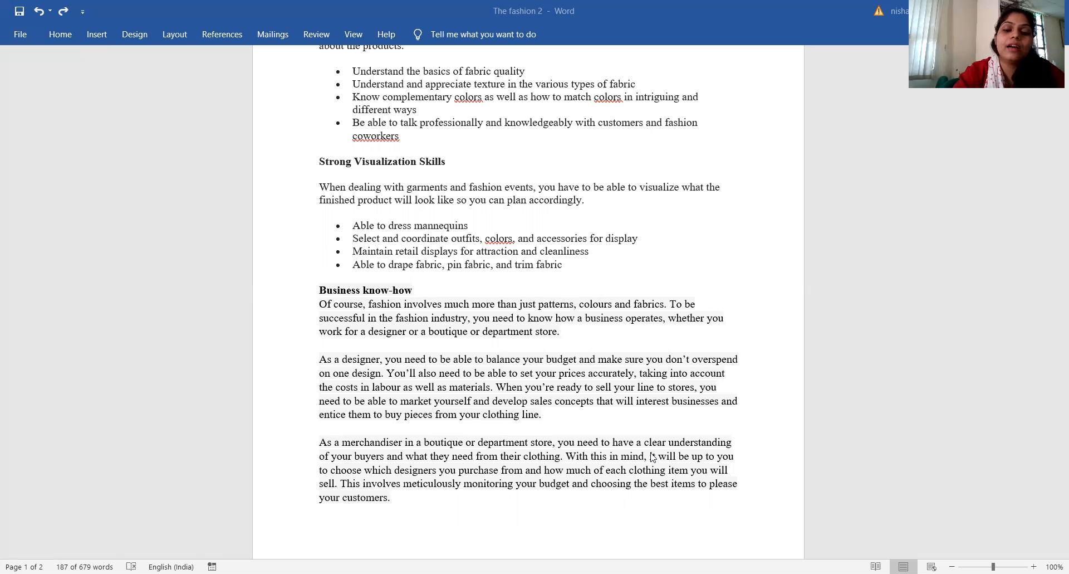
{"action": "mouse_move", "coordinate": [457, 468]}
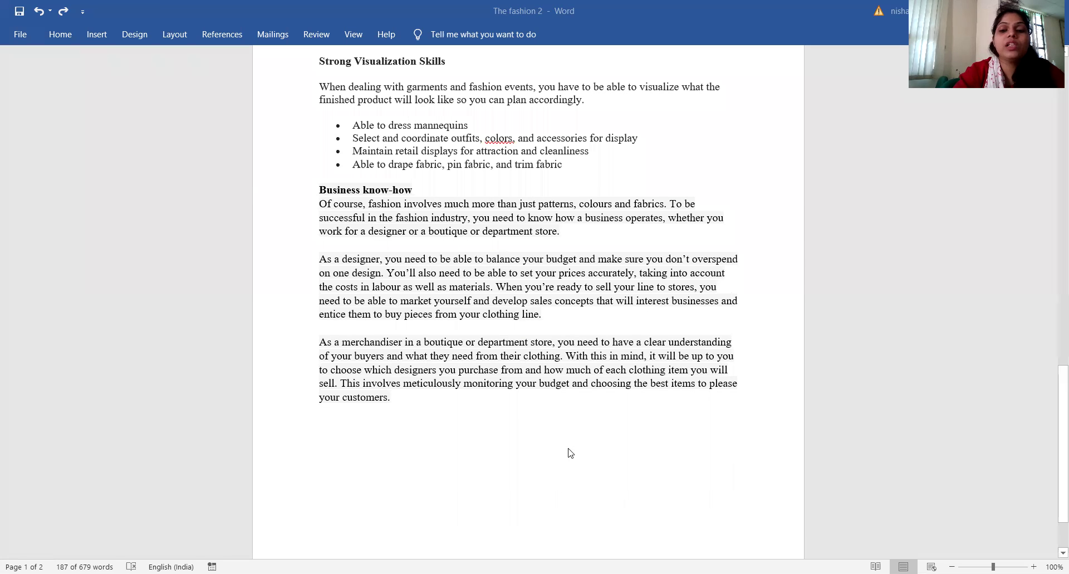
{"action": "mouse_move", "coordinate": [468, 402]}
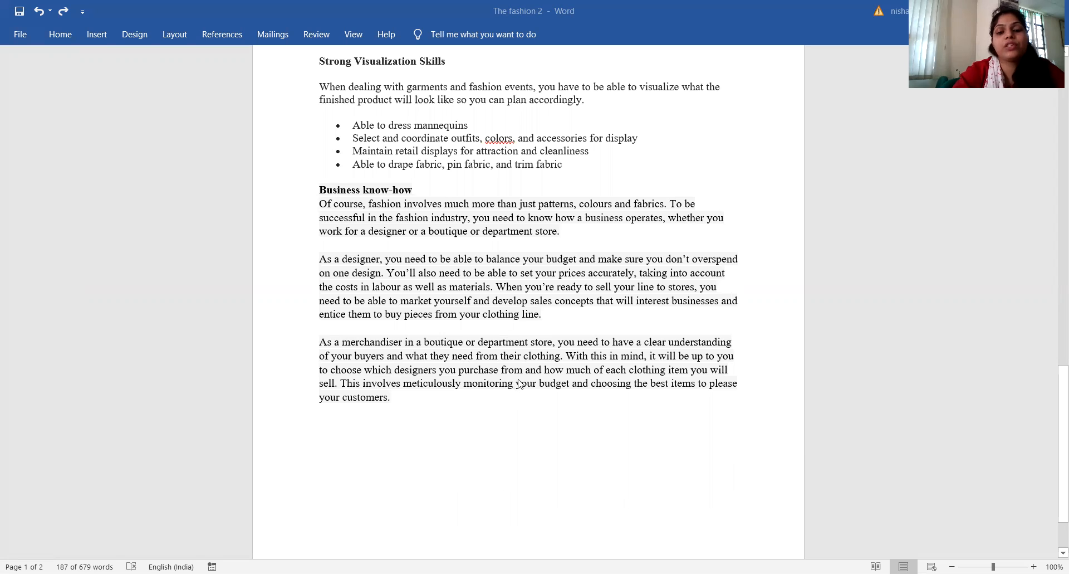
{"action": "mouse_move", "coordinate": [651, 380]}
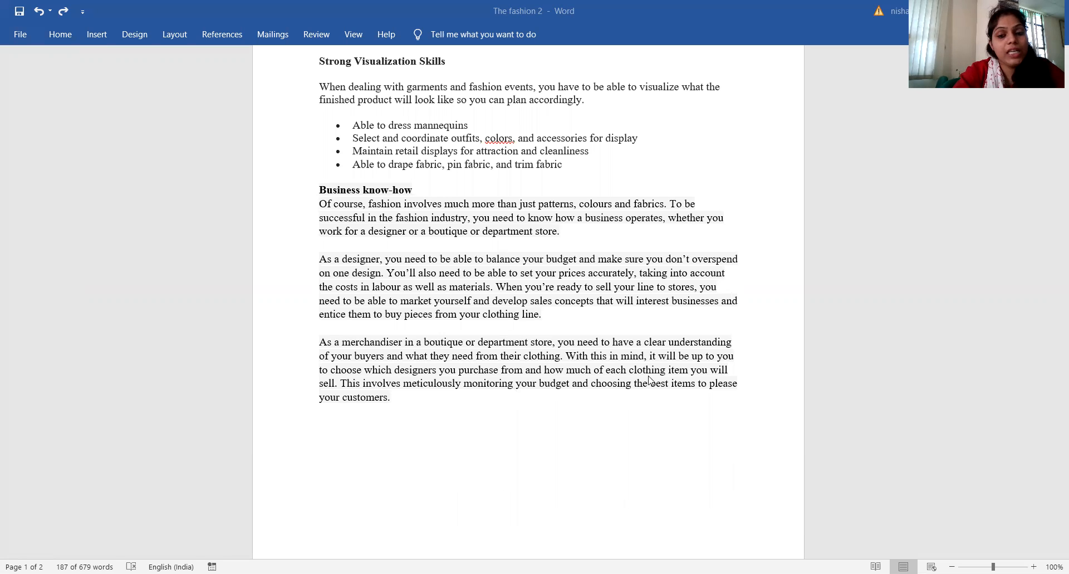
{"action": "mouse_move", "coordinate": [249, 405]}
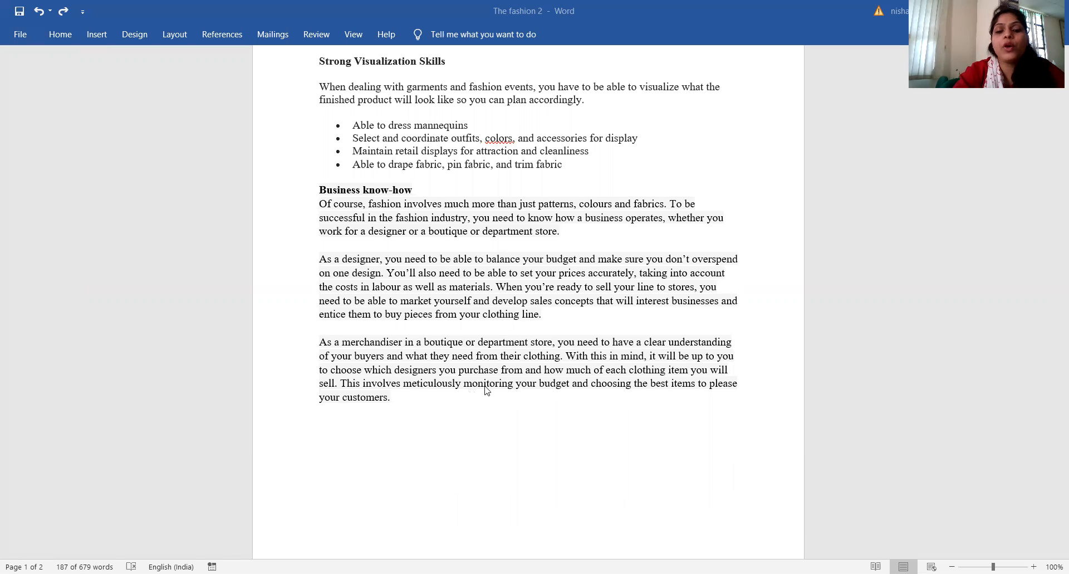
{"action": "mouse_move", "coordinate": [610, 410]}
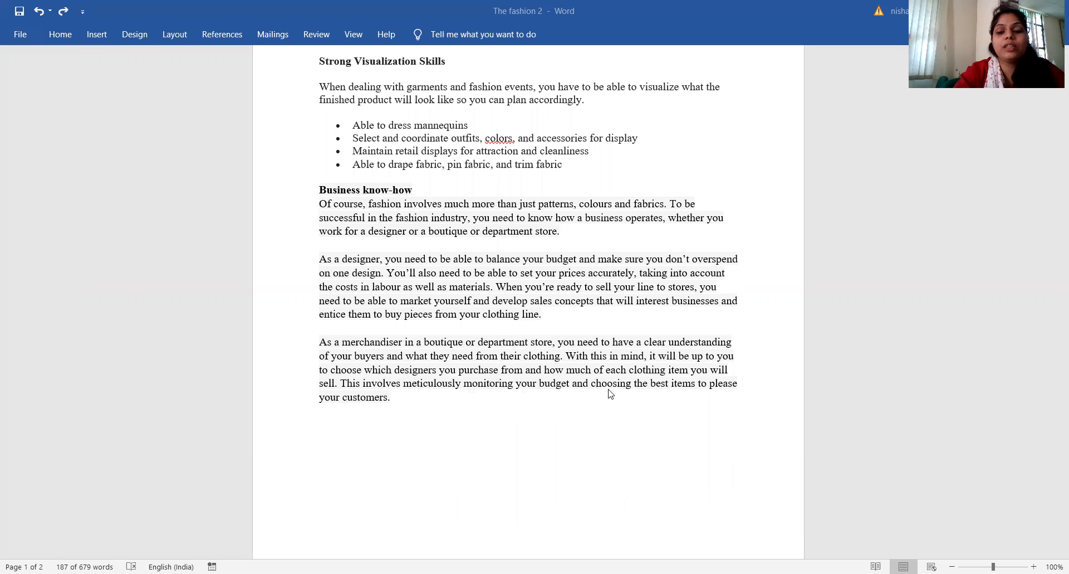